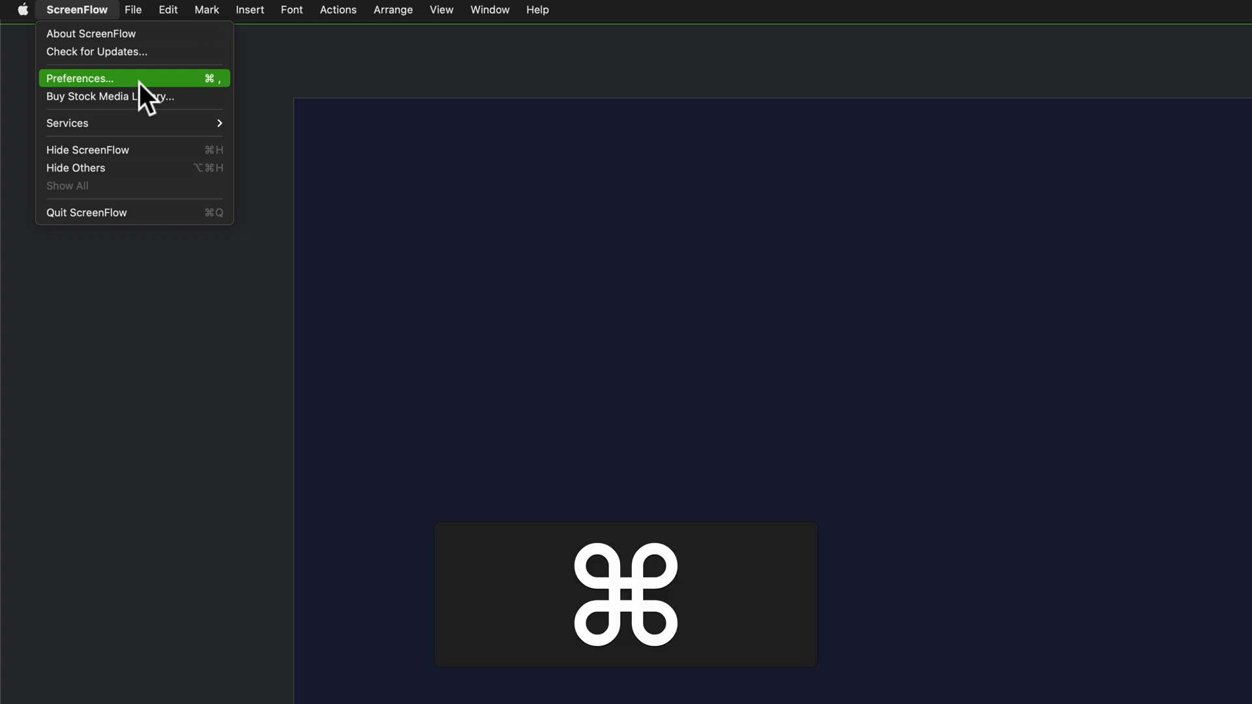
Bring up ScreenFlow's General preferences showing the 5-second recording countdown
click(81, 79)
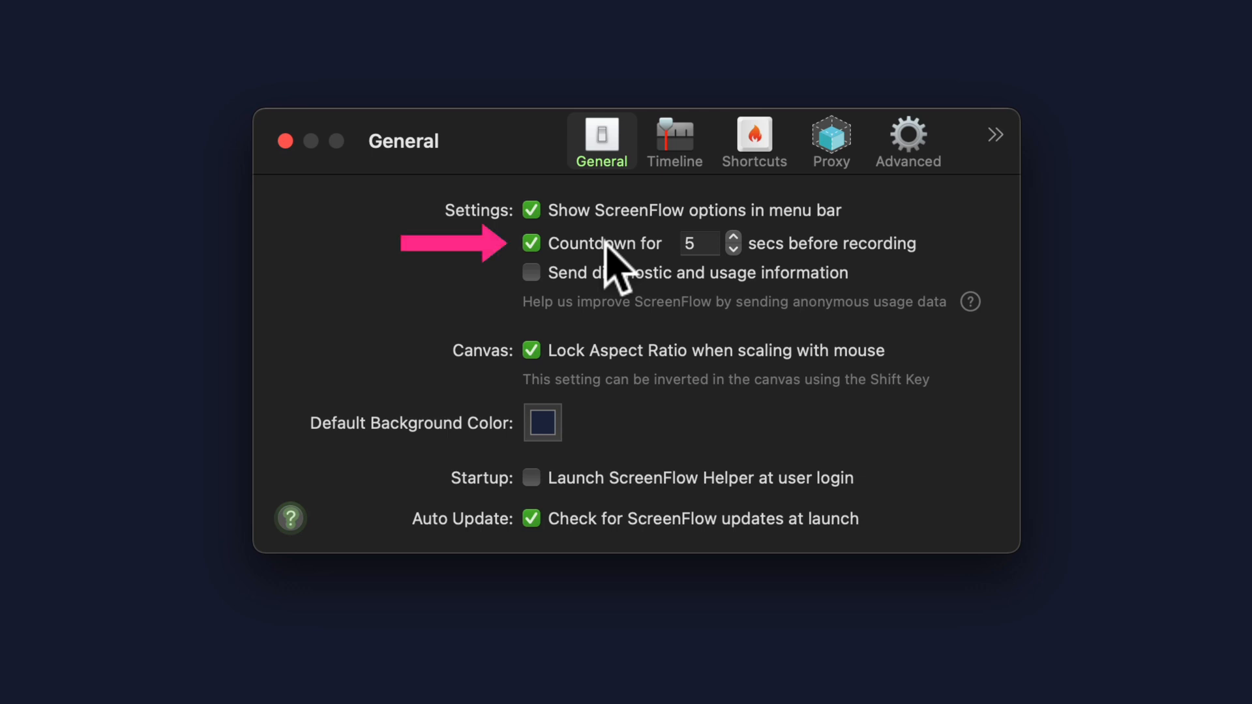
mouse_move(621, 264)
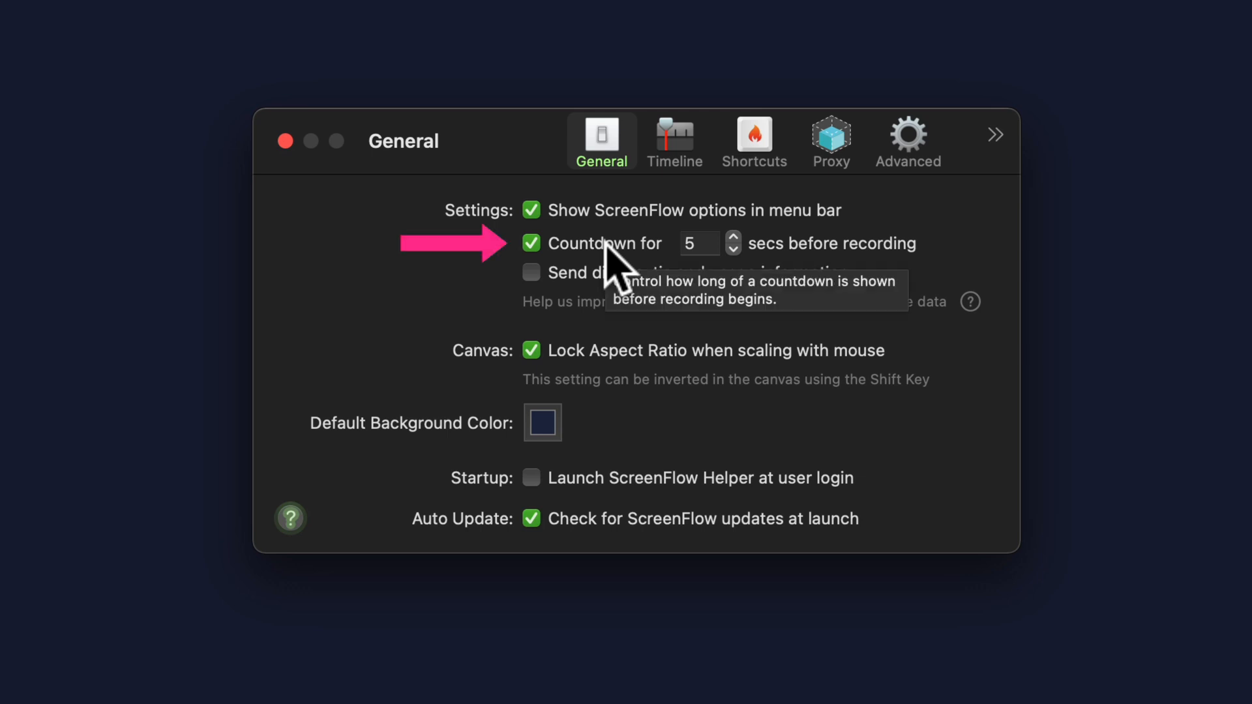
Disable the 'Countdown for … secs before recording' option, greying out its 5-second value
click(531, 243)
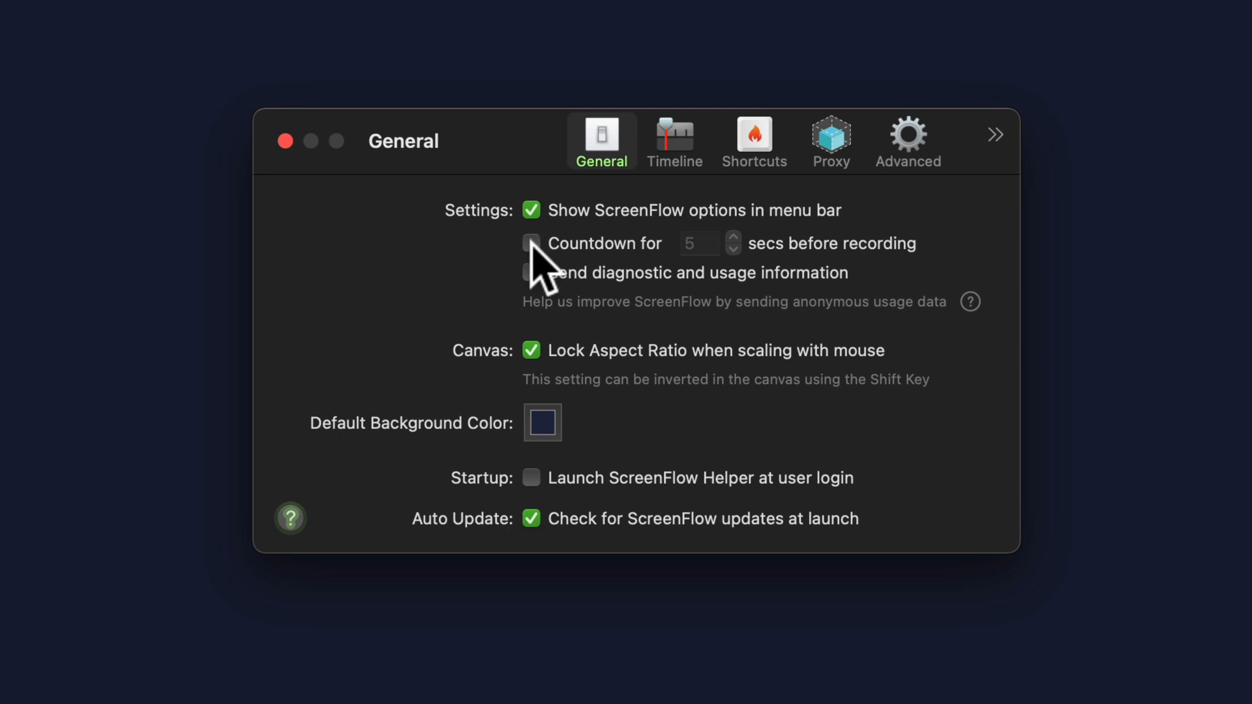
Re-enable the countdown and step its duration with the arrows to 10 seconds
click(531, 243)
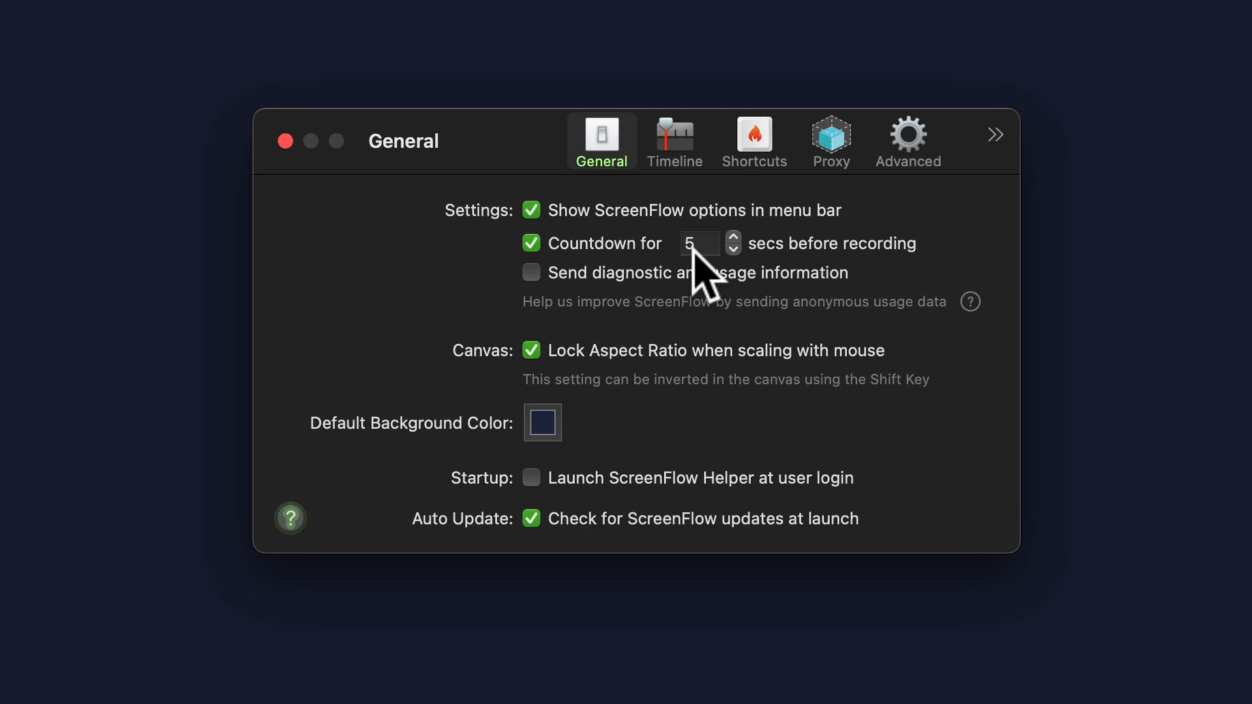
click(734, 249)
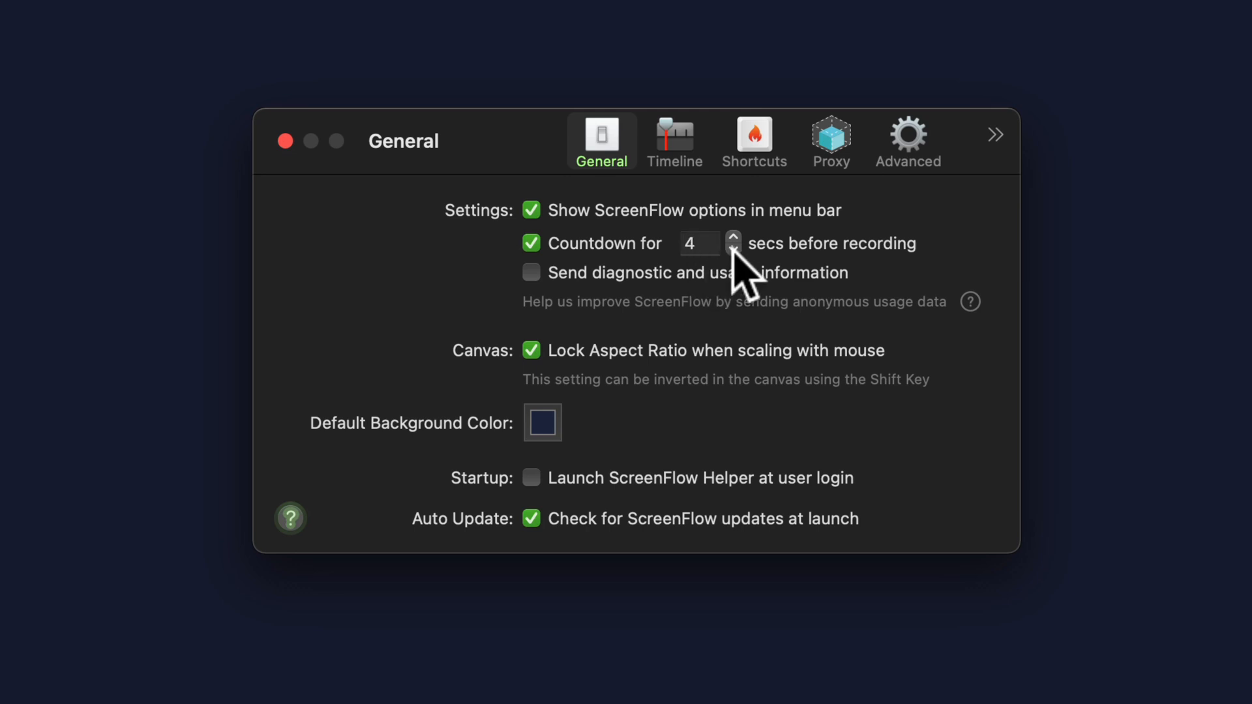
click(733, 250)
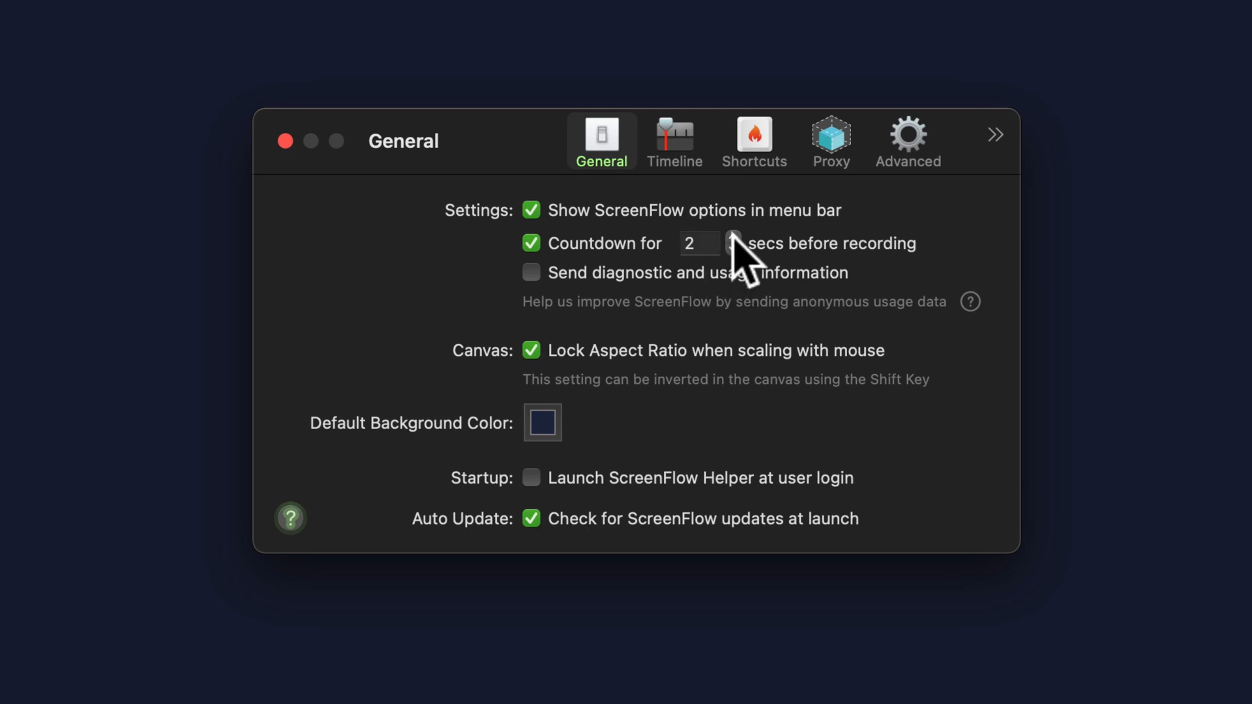
click(733, 237)
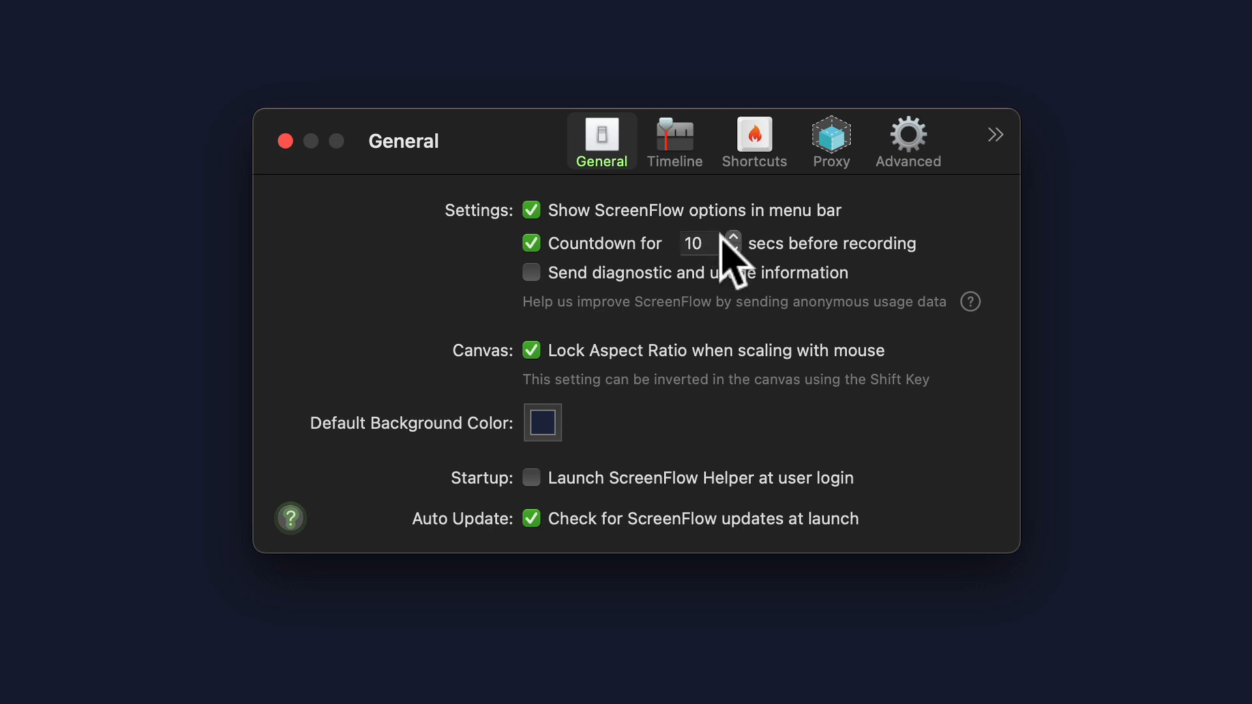
click(699, 243)
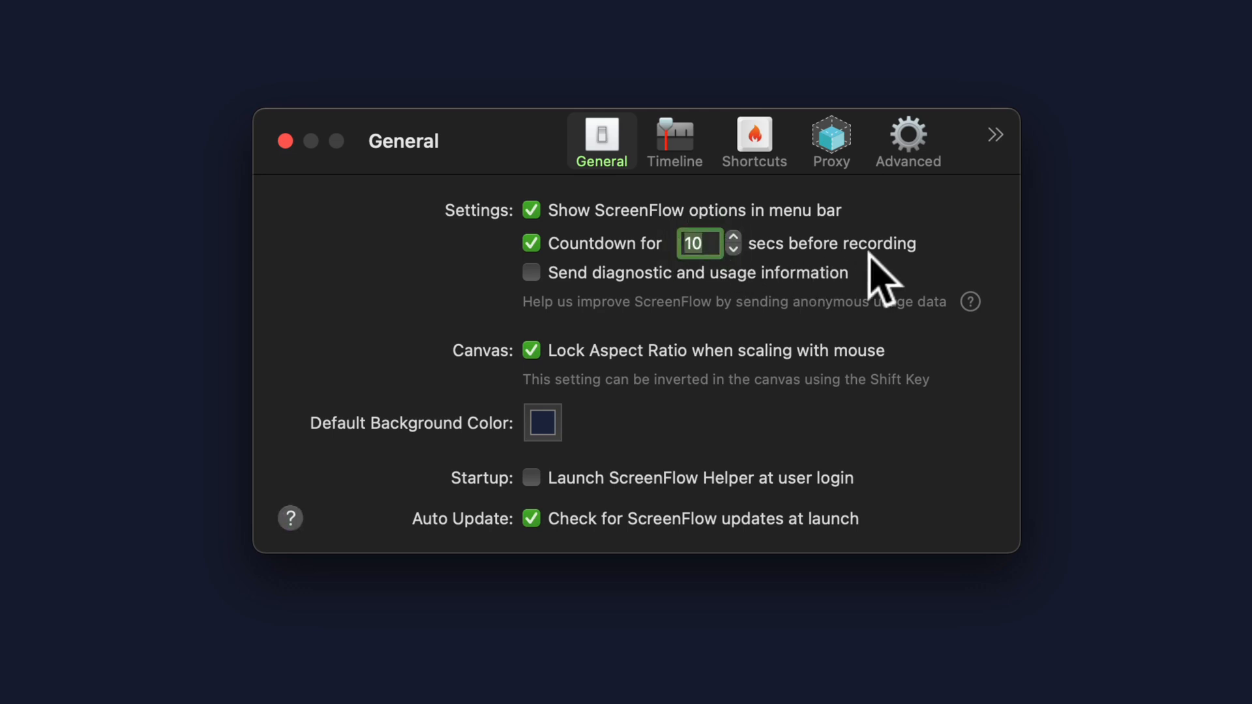
Enter 3 as the countdown seconds value and commit it
click(733, 236)
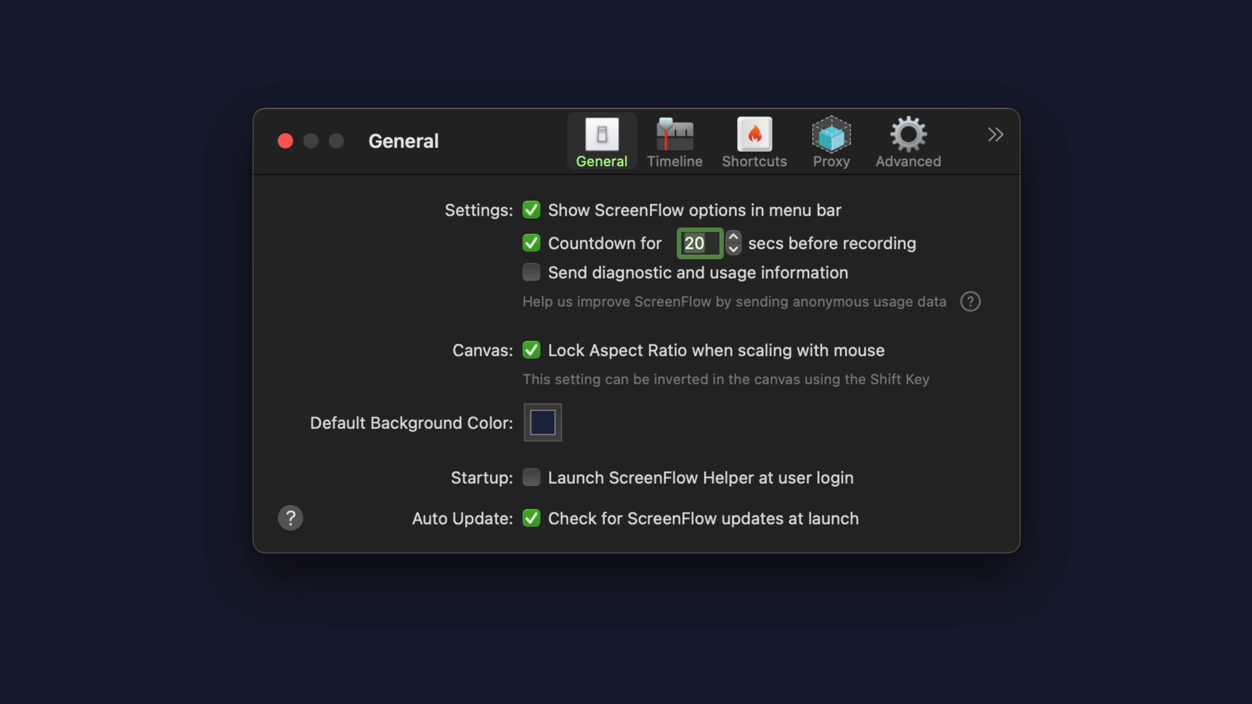
mouse_move(879, 351)
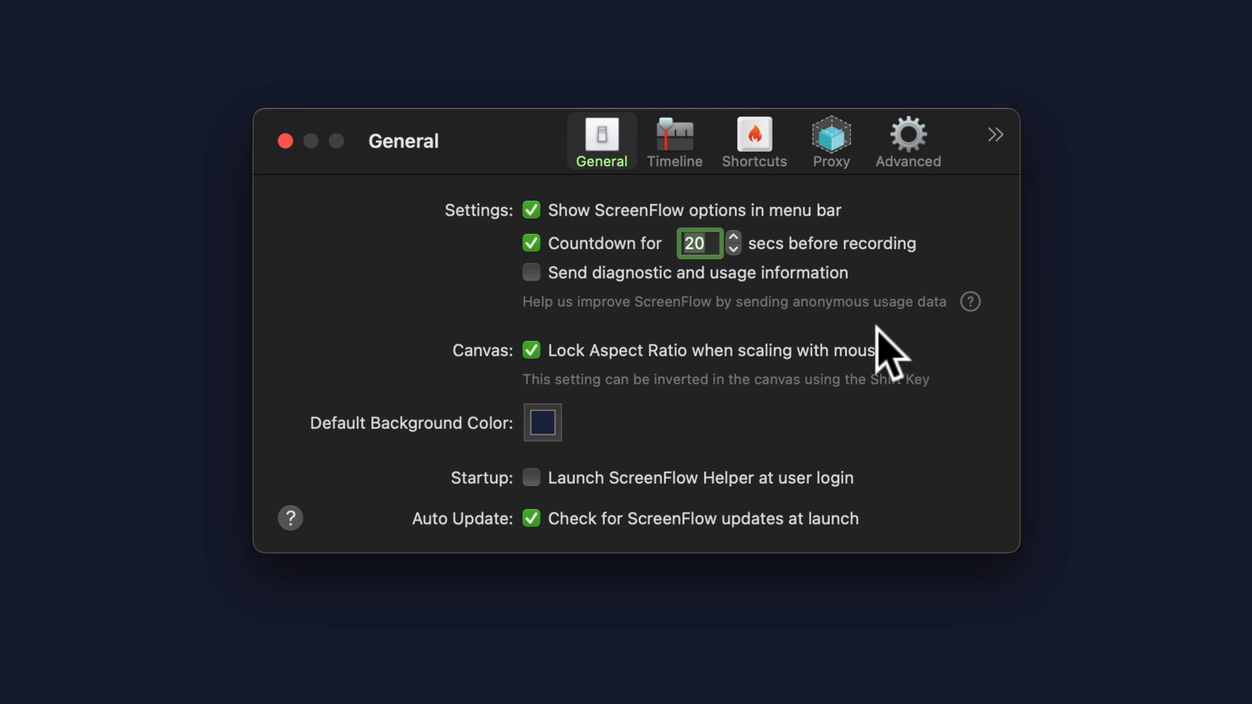
text(3)
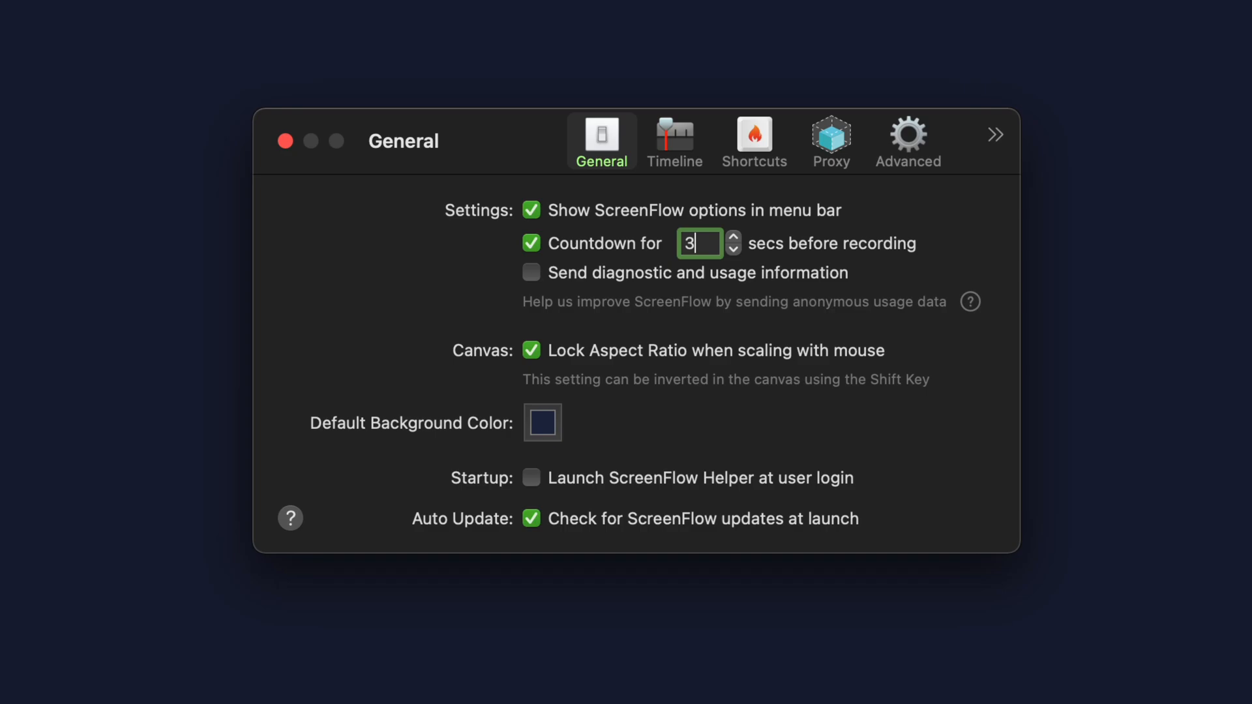
click(925, 14)
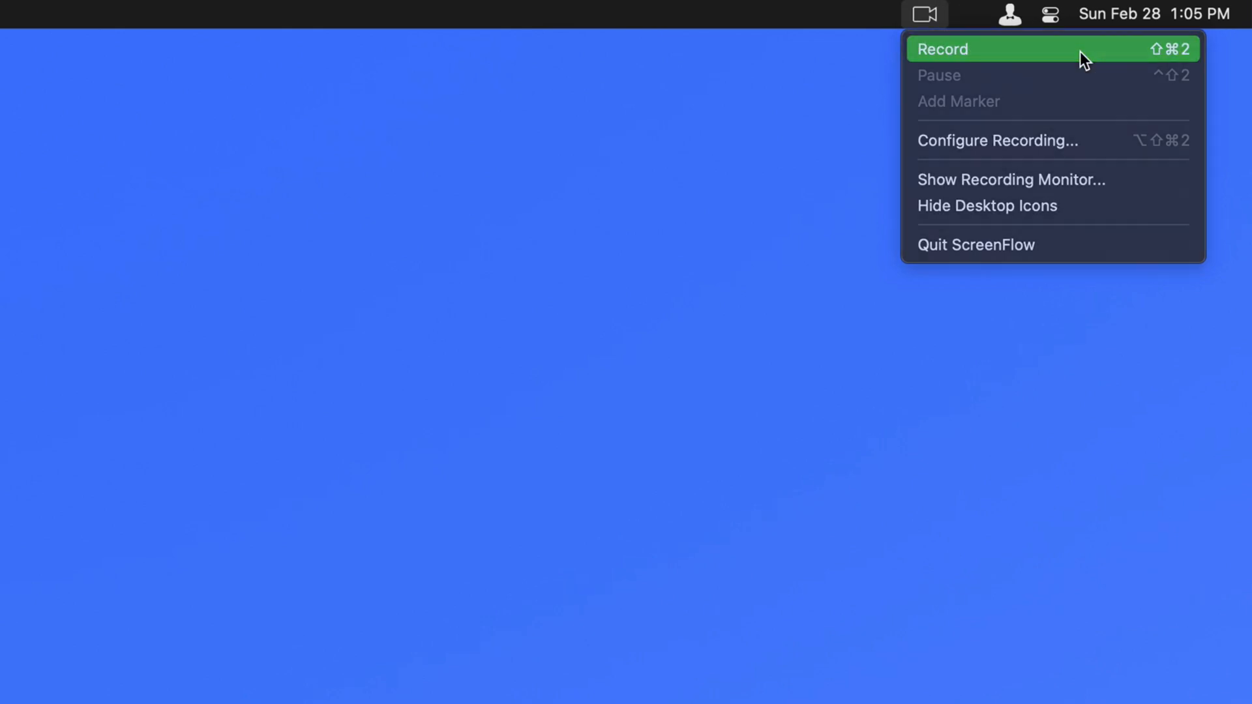
Begin a new recording from the menu-bar camera icon's Record command
click(968, 50)
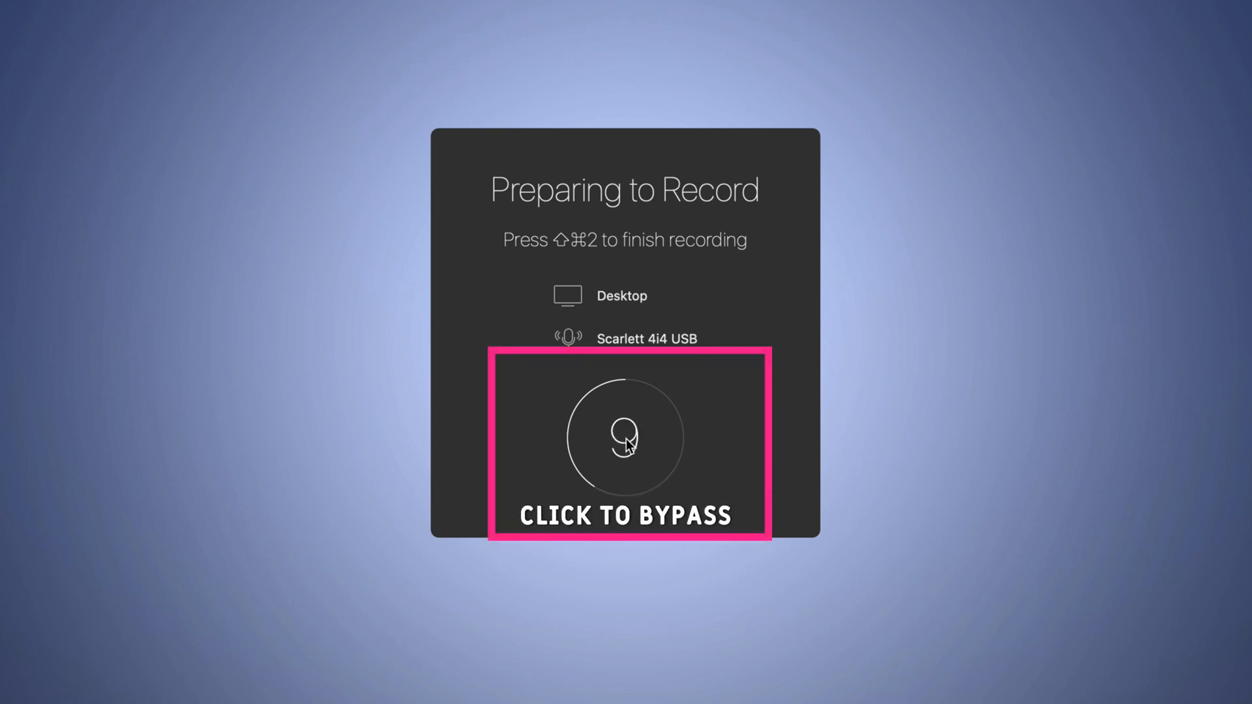
Bypass the remaining countdown in the Preparing to Record dialog so recording starts immediately
click(624, 440)
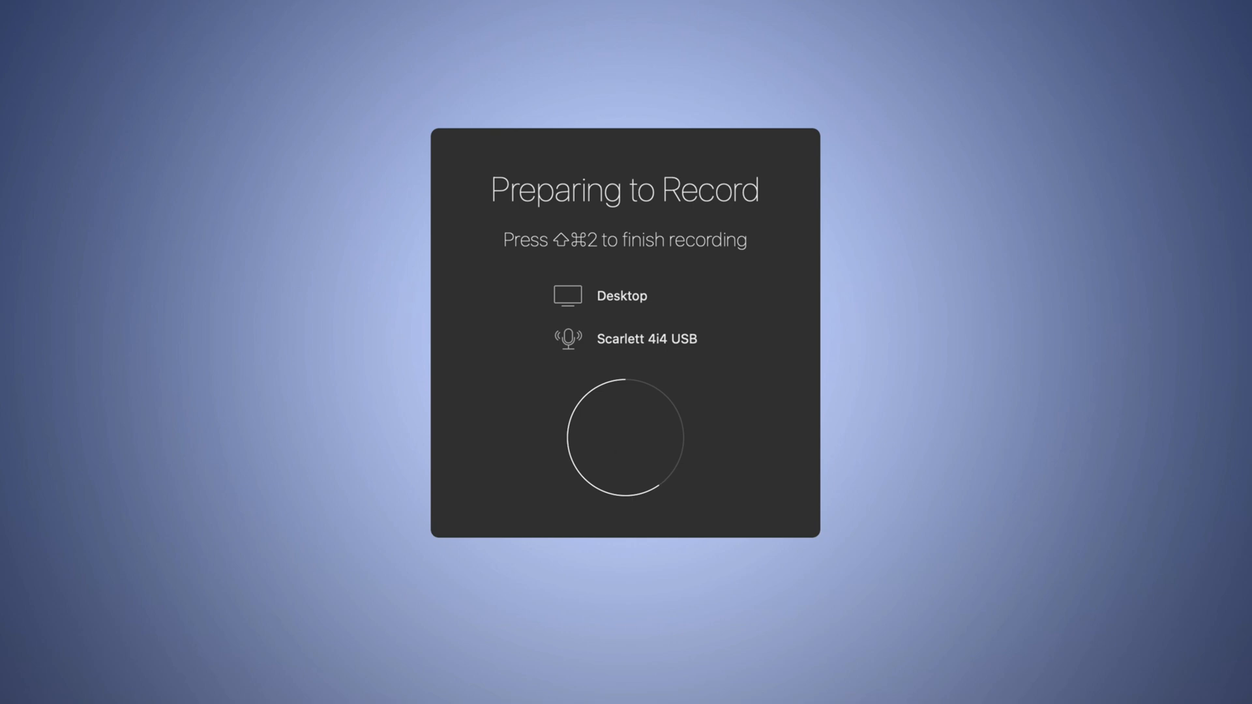